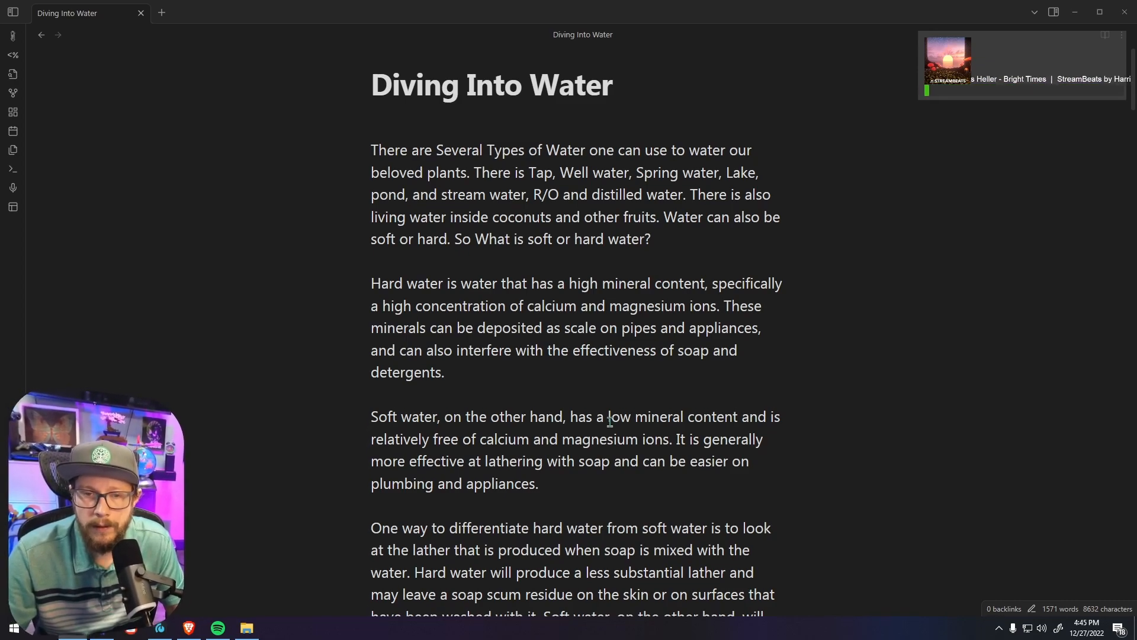
scroll(down, 3)
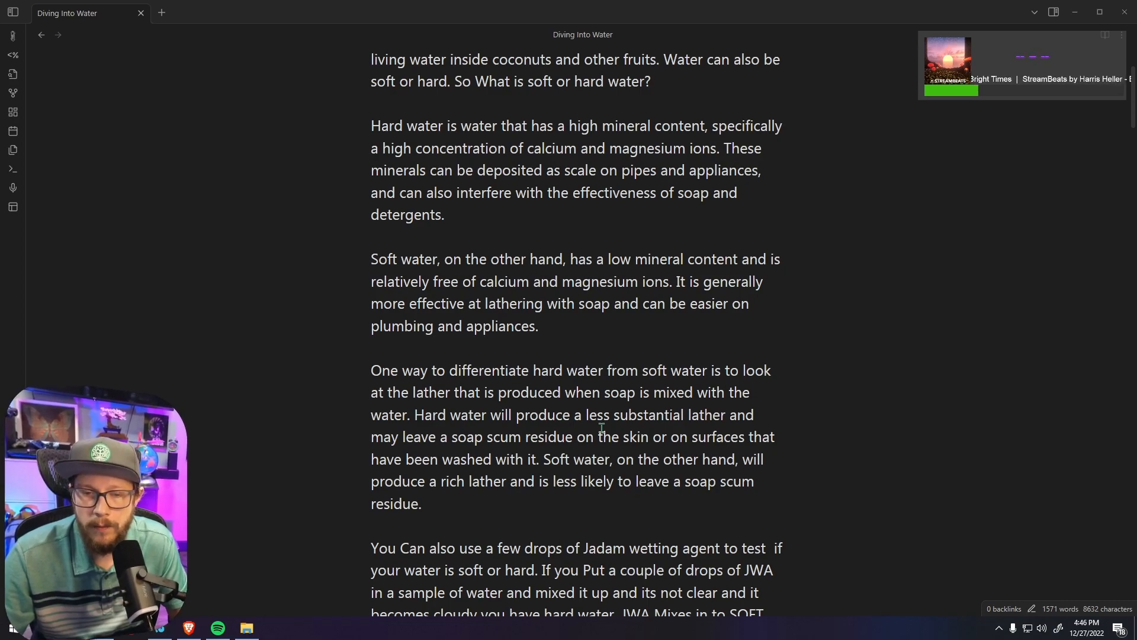
scroll(down, 3)
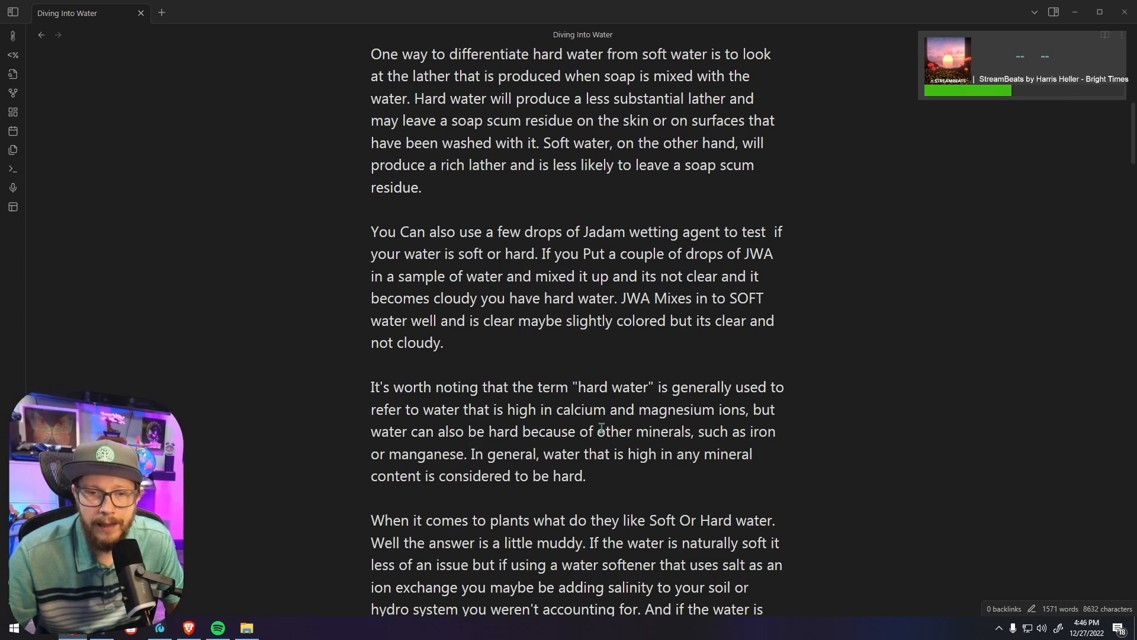
scroll(down, 3)
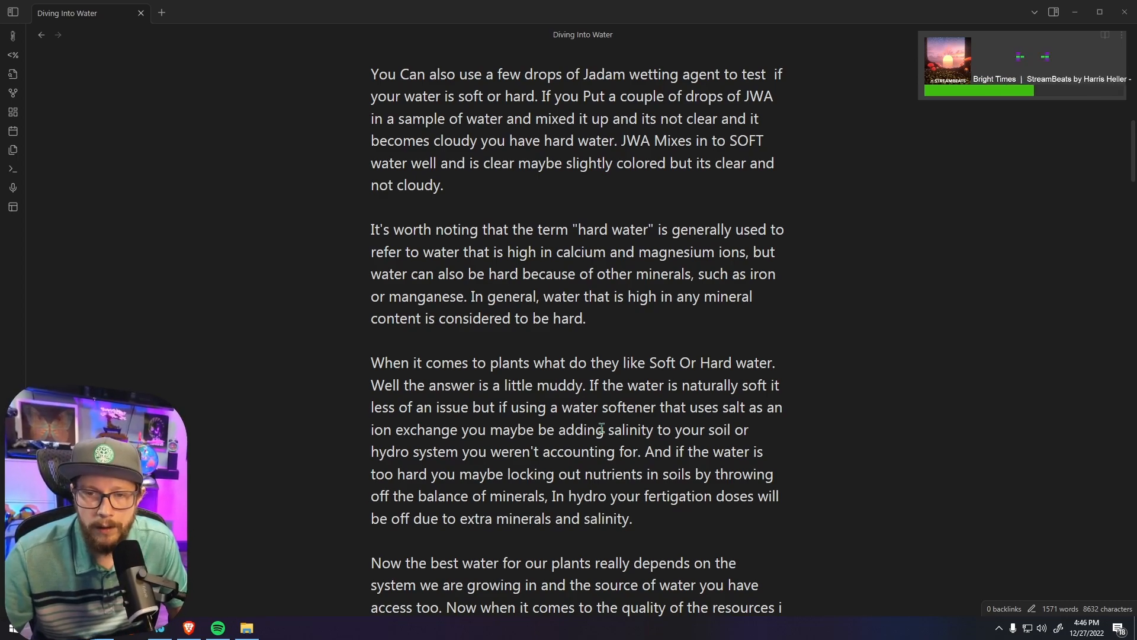
scroll(down, 3)
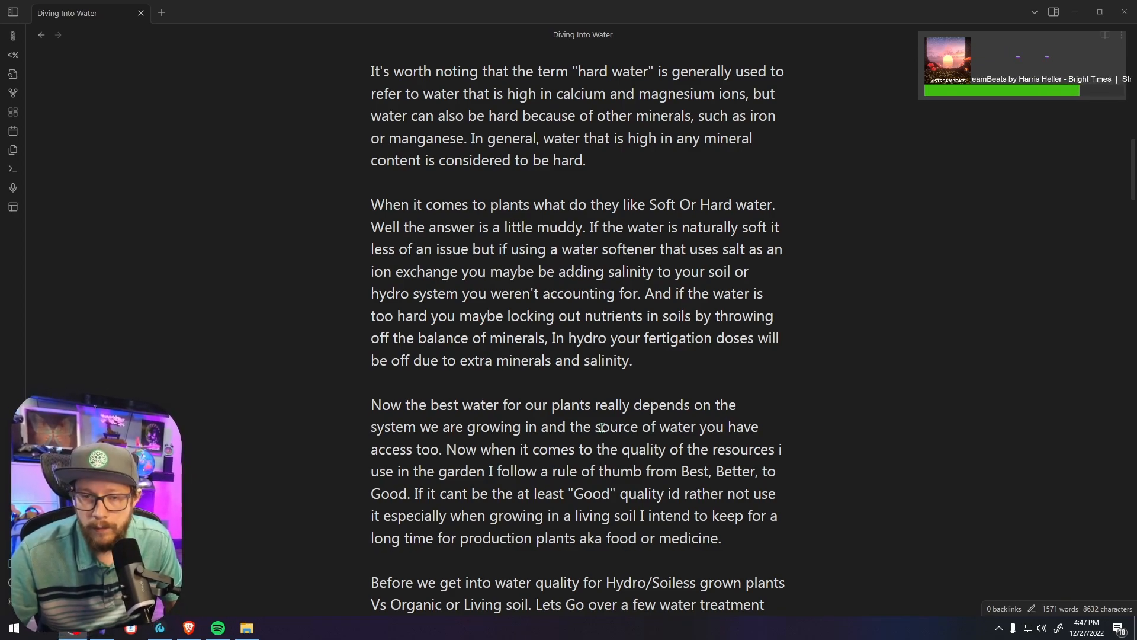
scroll(down, 3)
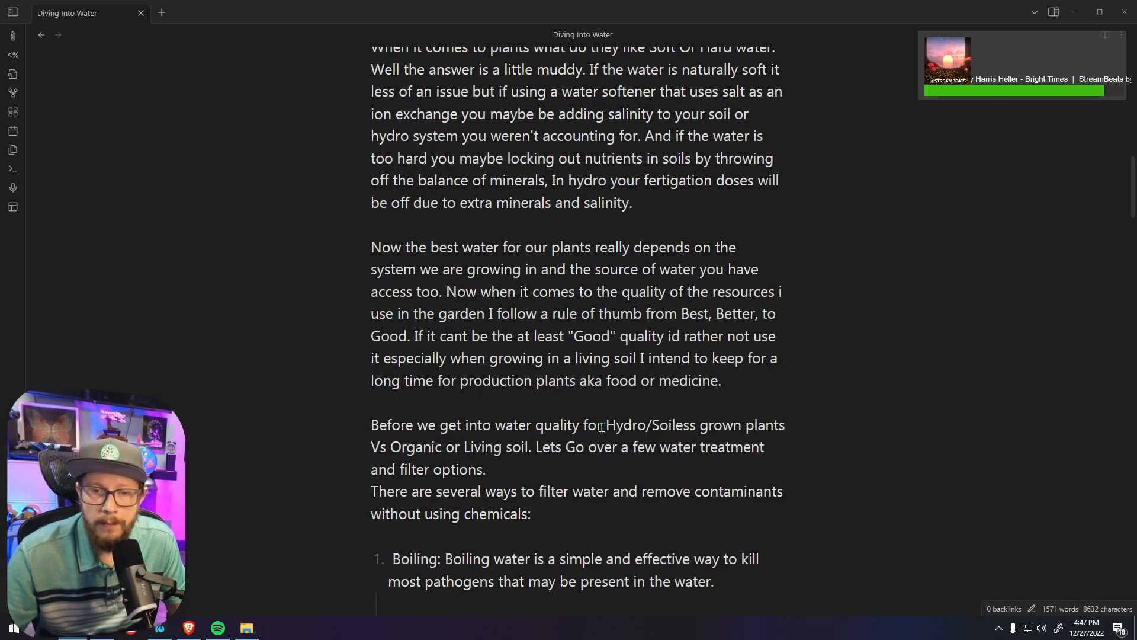
scroll(down, 3)
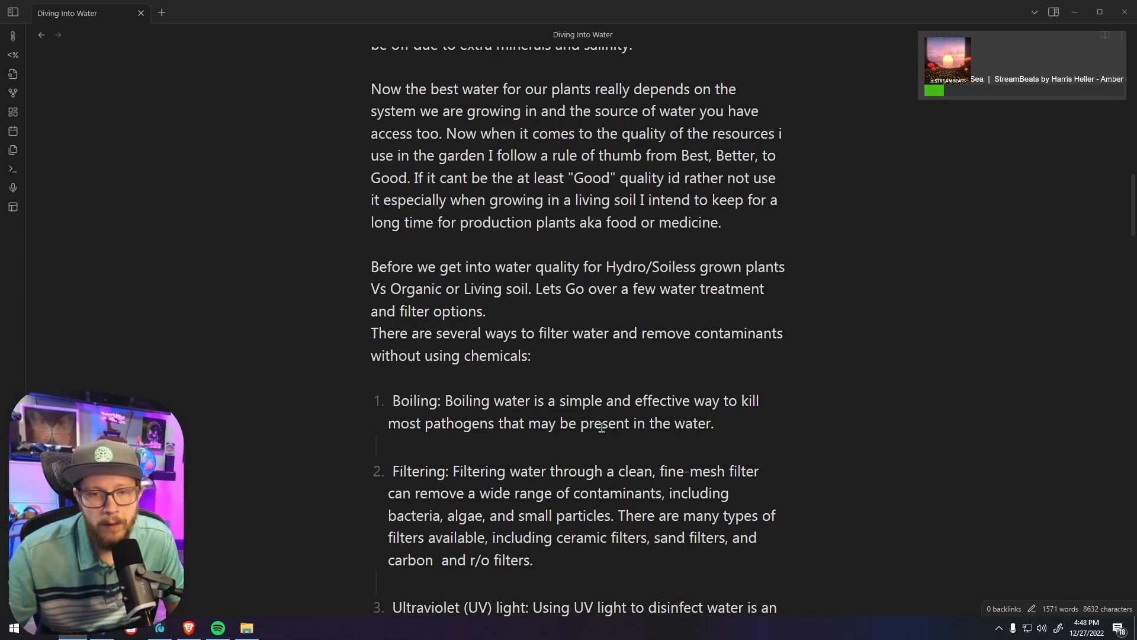
scroll(down, 3)
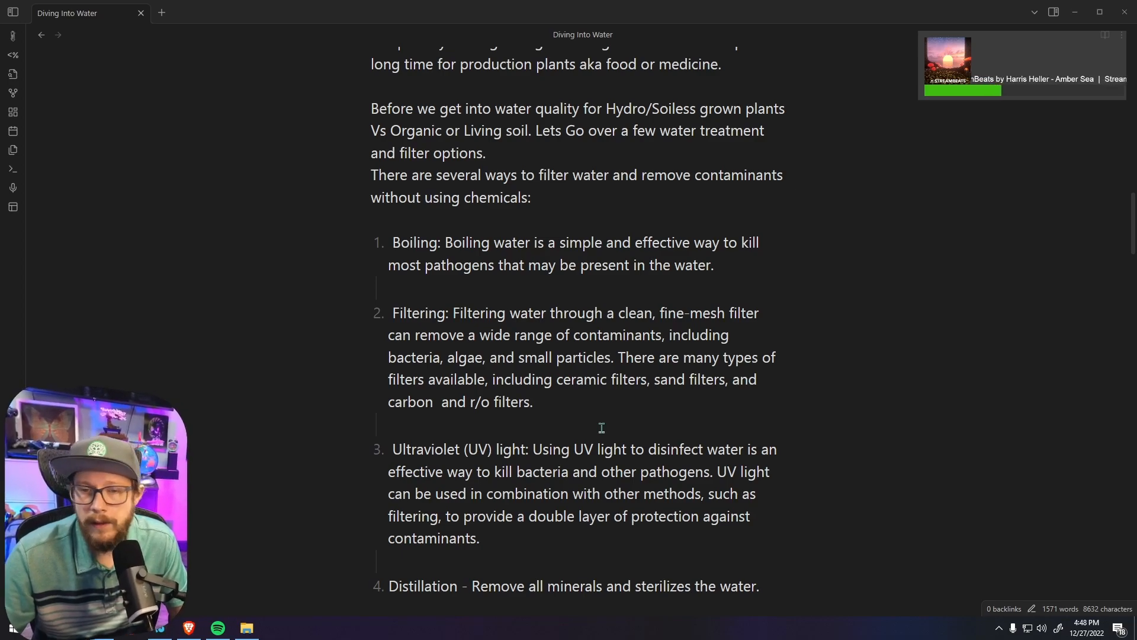
scroll(down, 3)
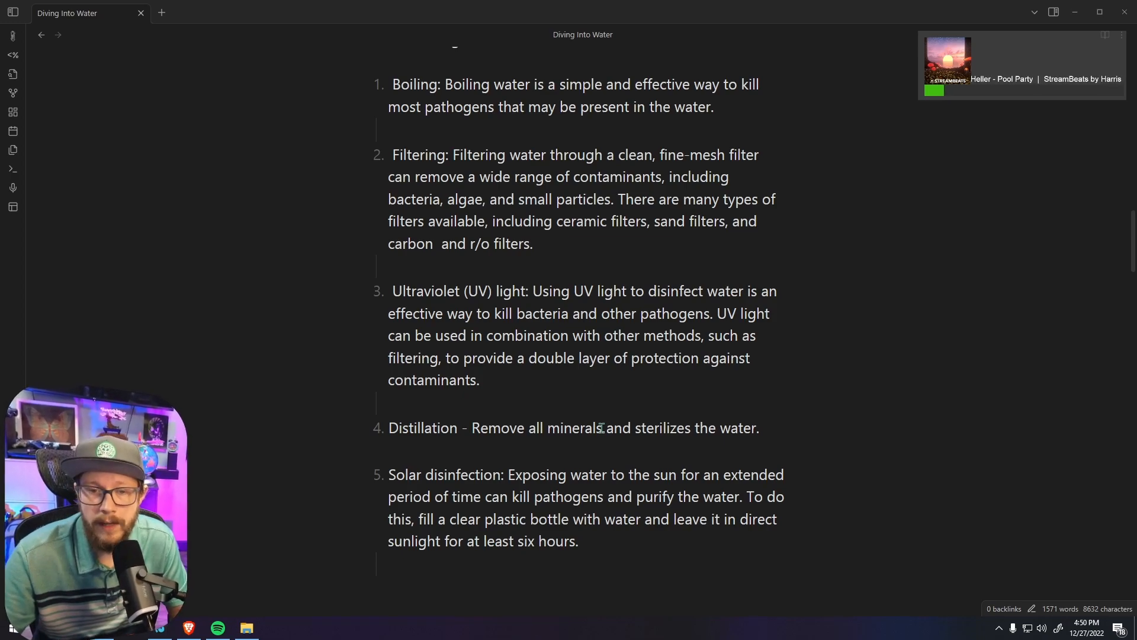
scroll(down, 3)
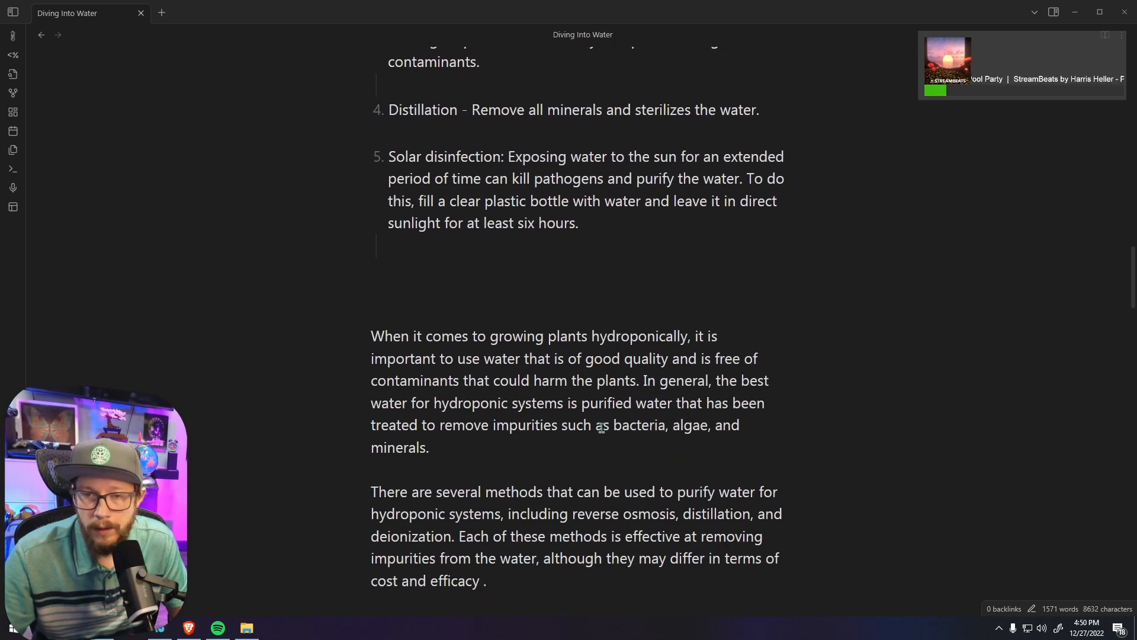
scroll(down, 3)
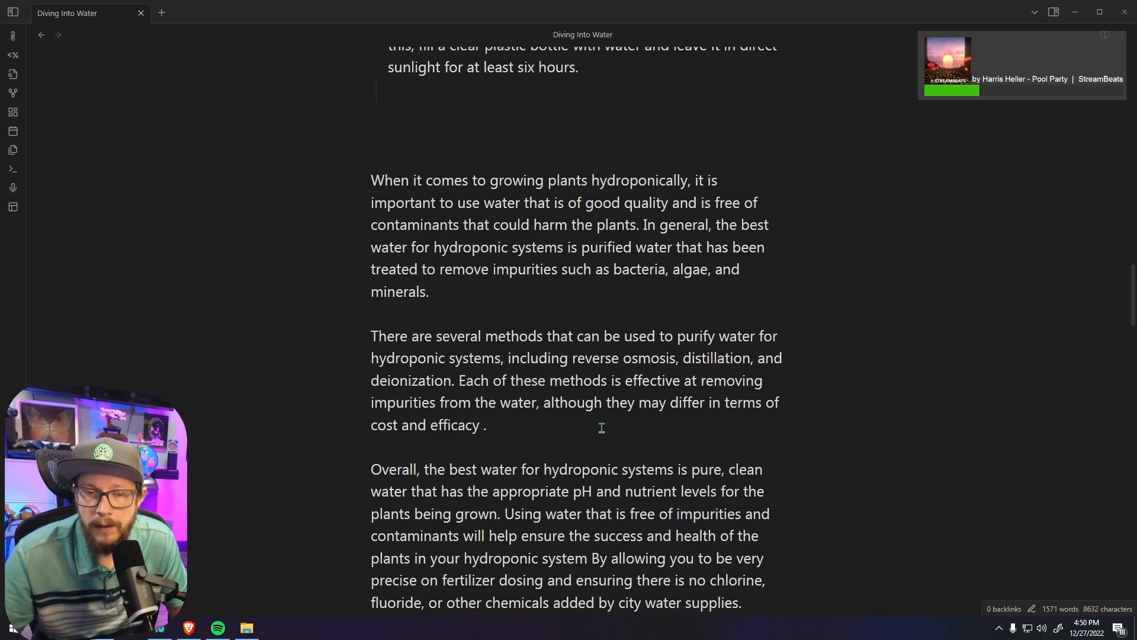
scroll(down, 3)
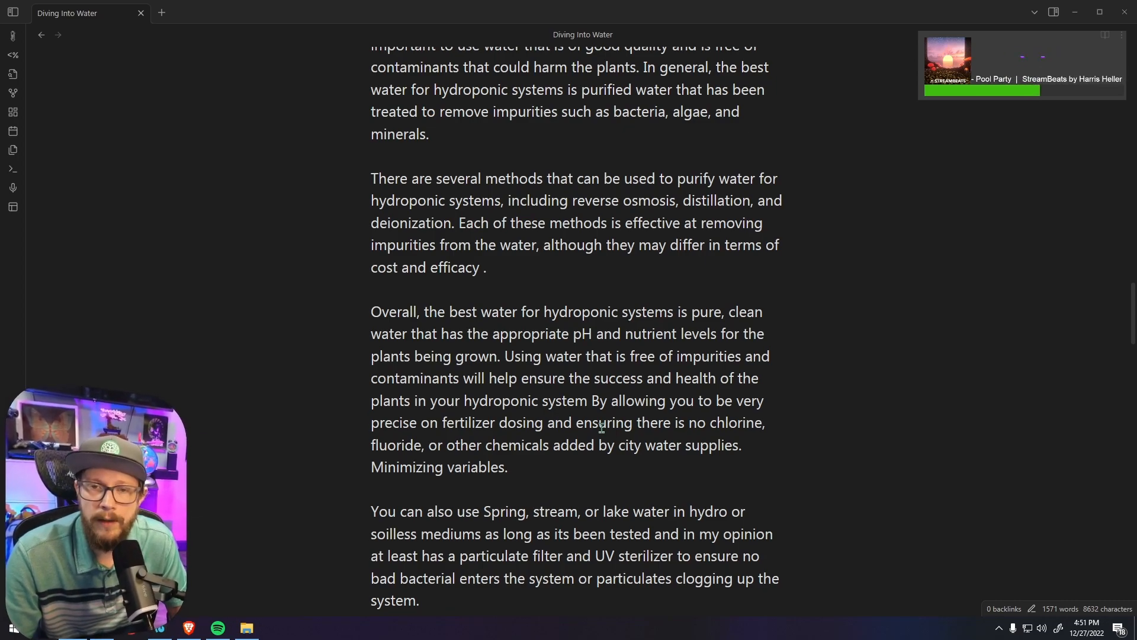
scroll(down, 3)
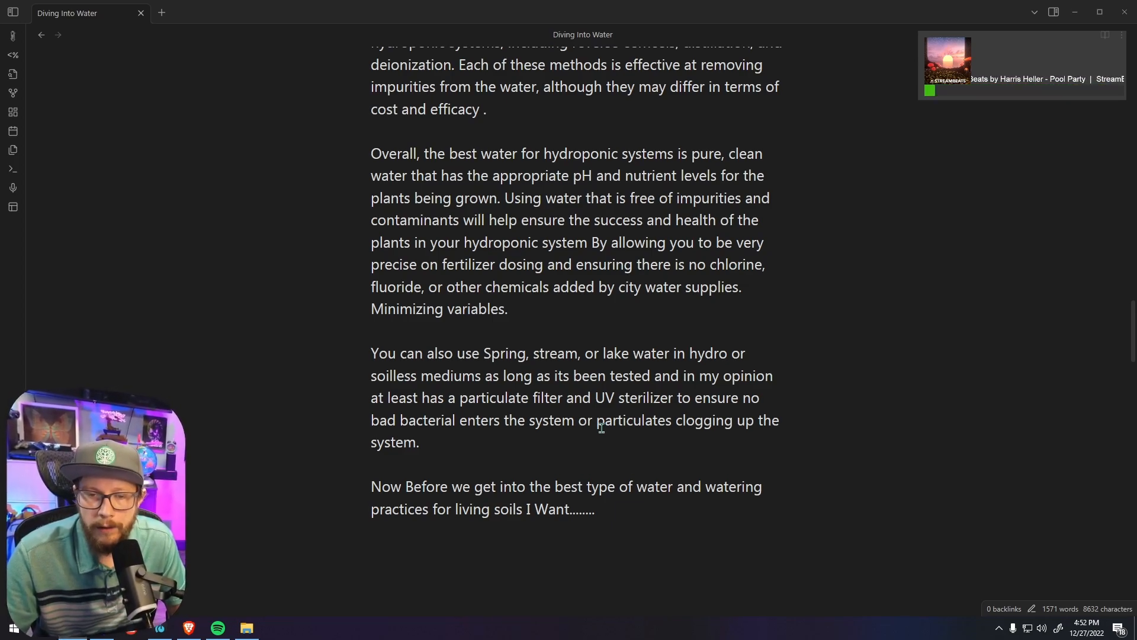
scroll(down, 3)
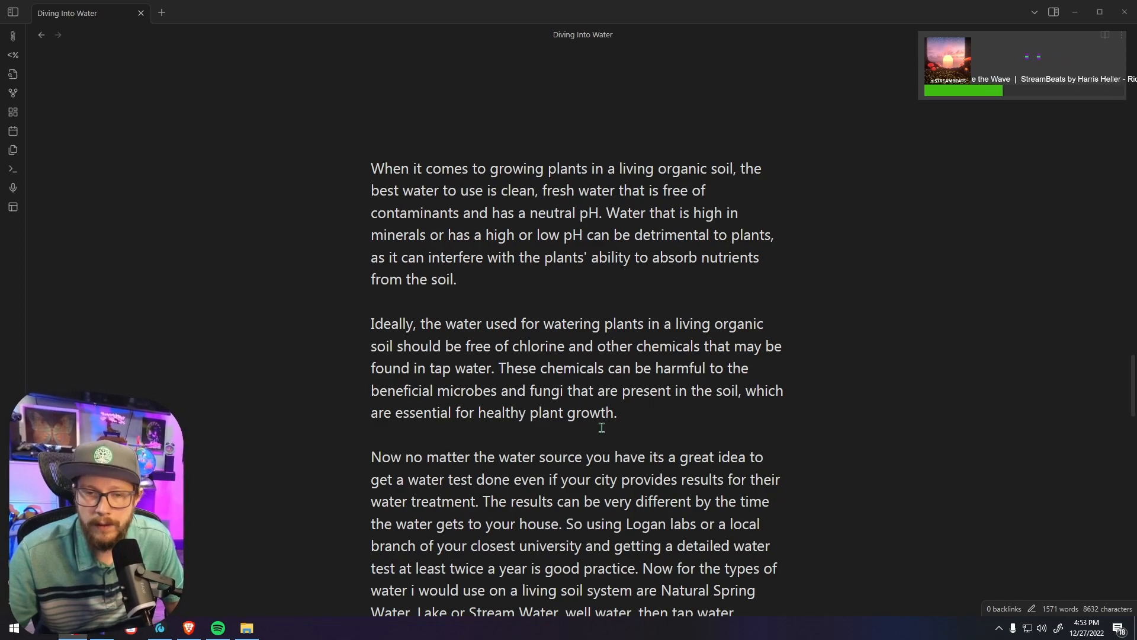
scroll(down, 3)
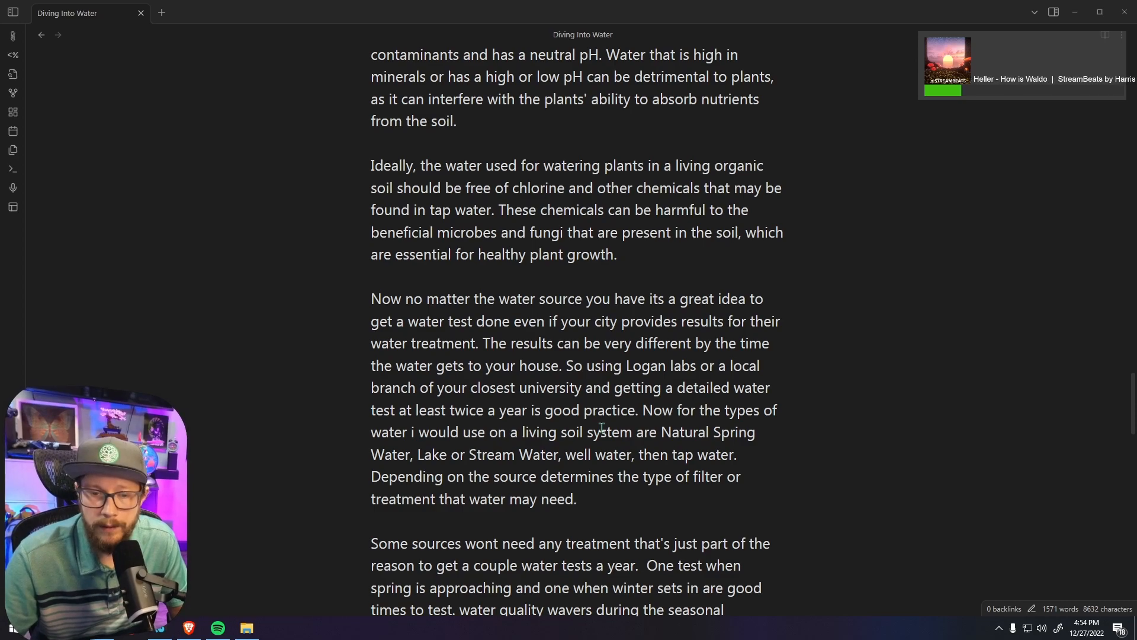
scroll(down, 3)
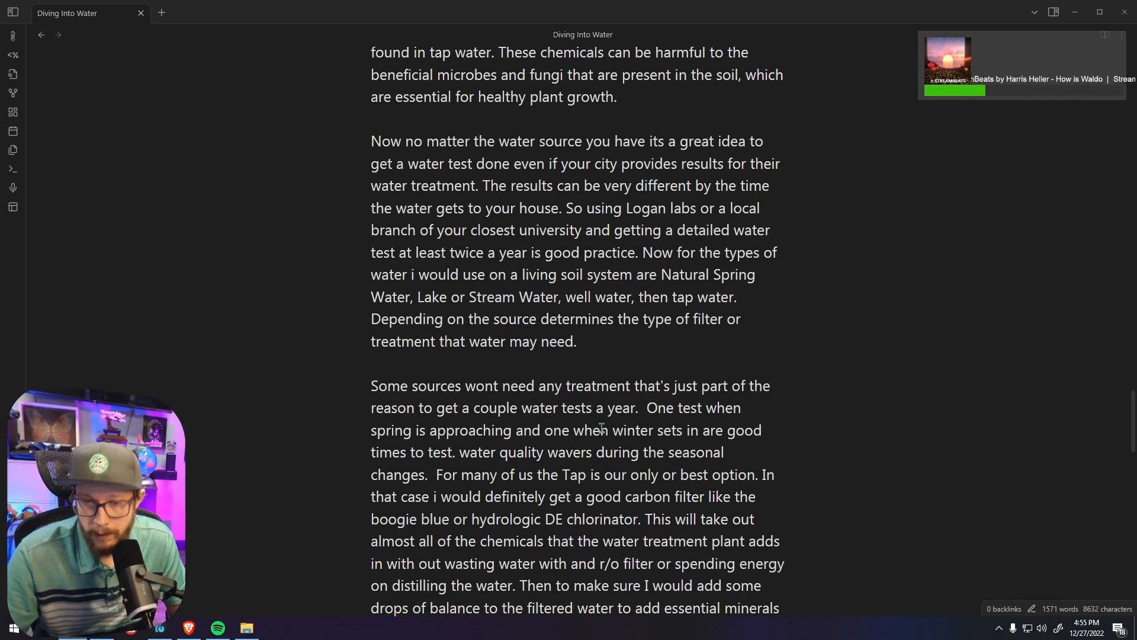
scroll(down, 3)
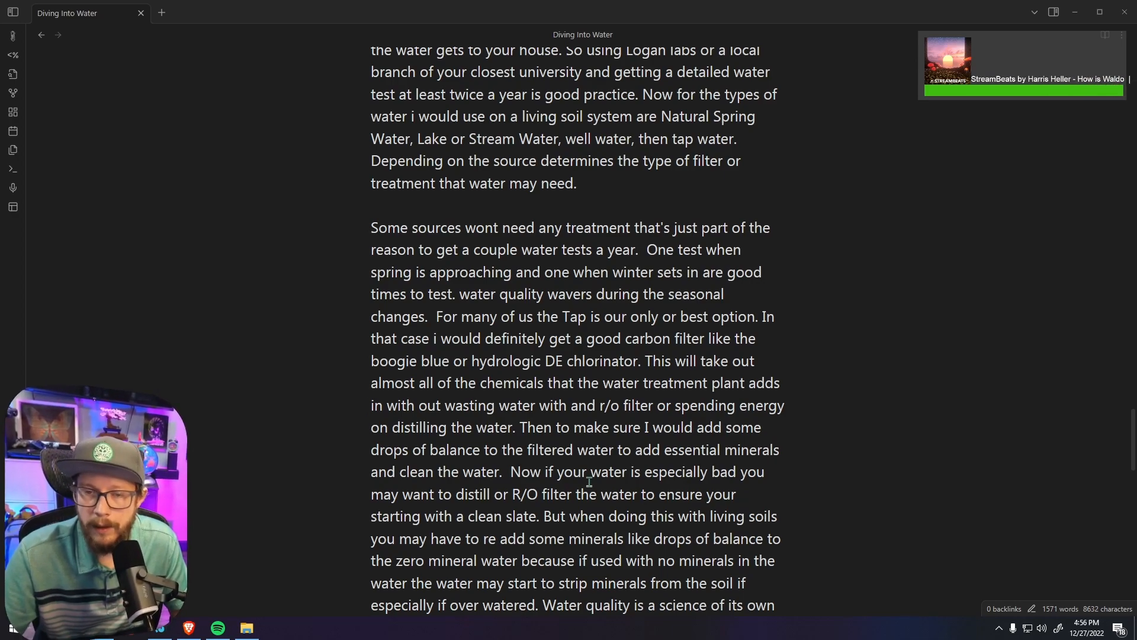
scroll(down, 3)
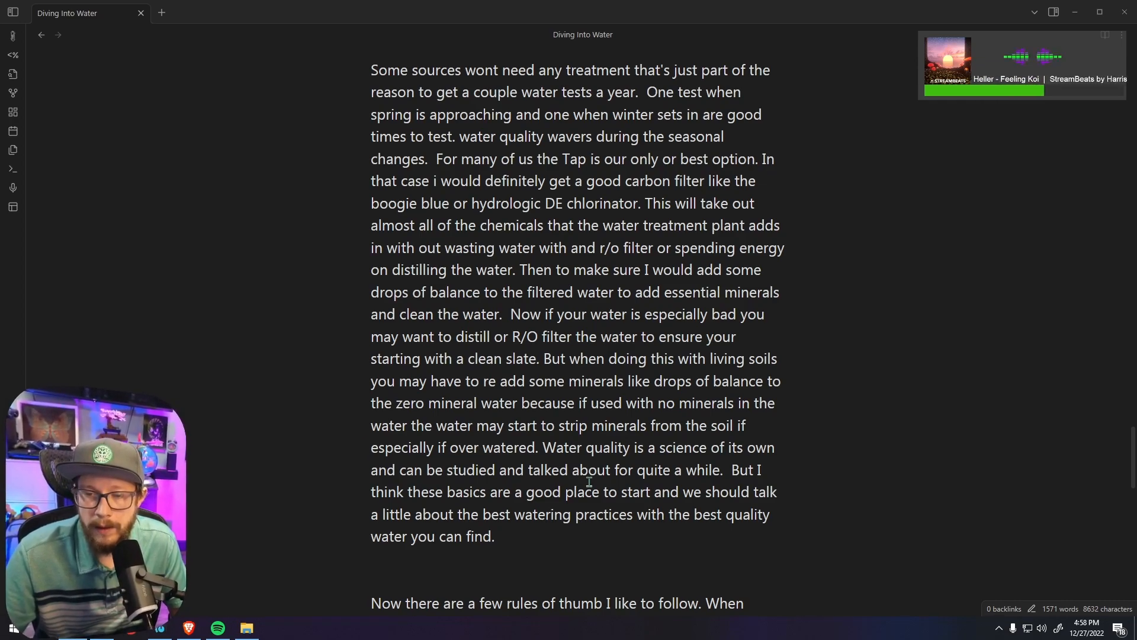
scroll(down, 3)
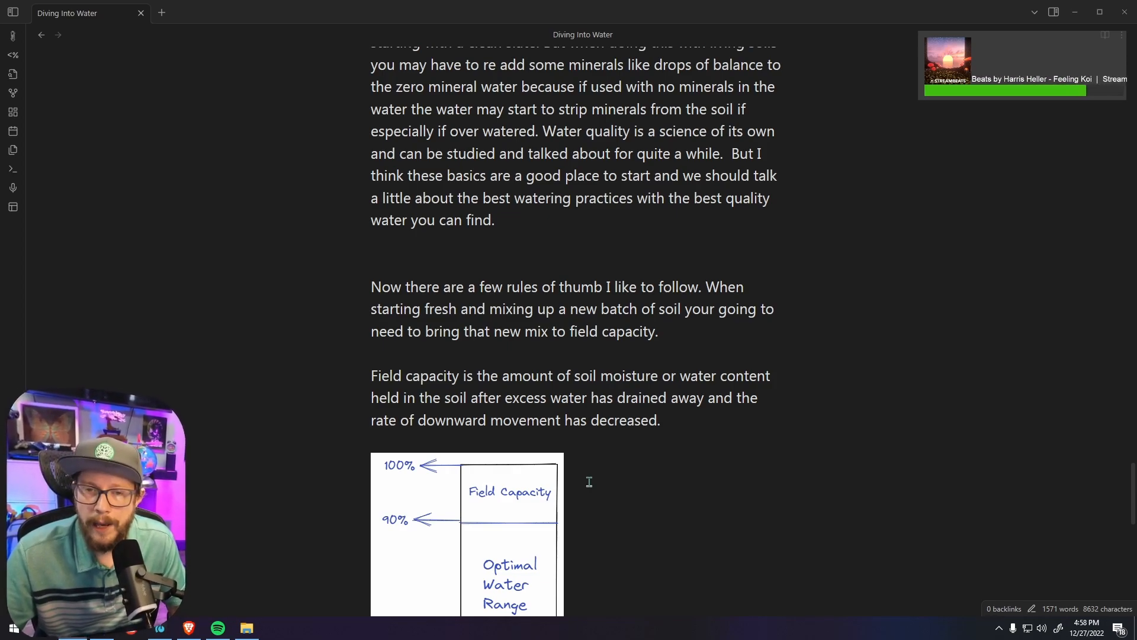
scroll(down, 3)
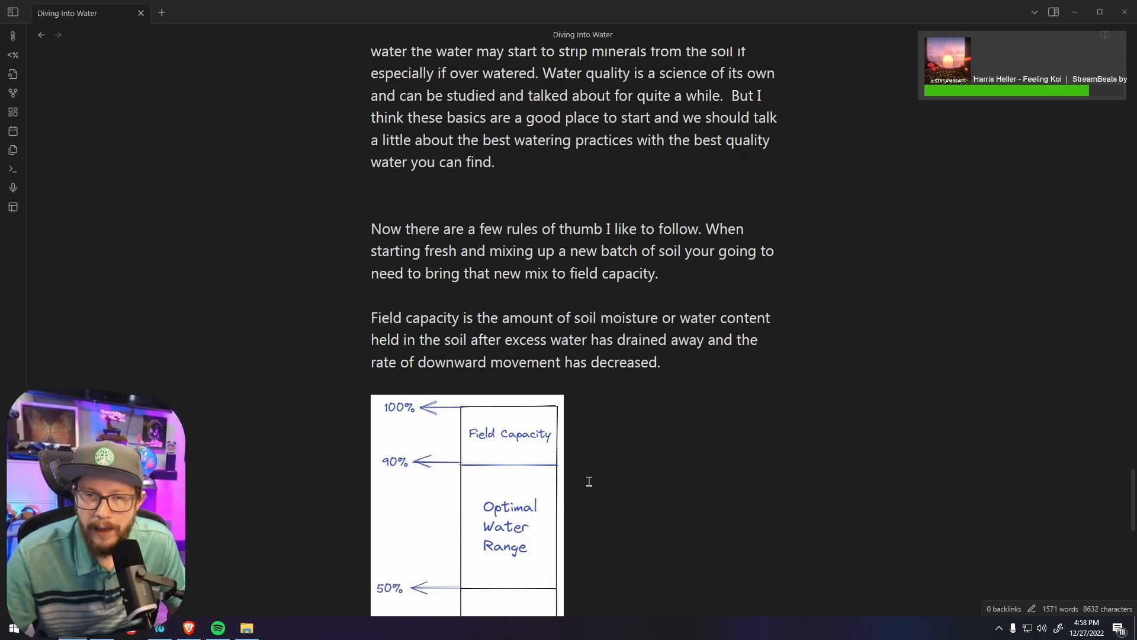
scroll(down, 3)
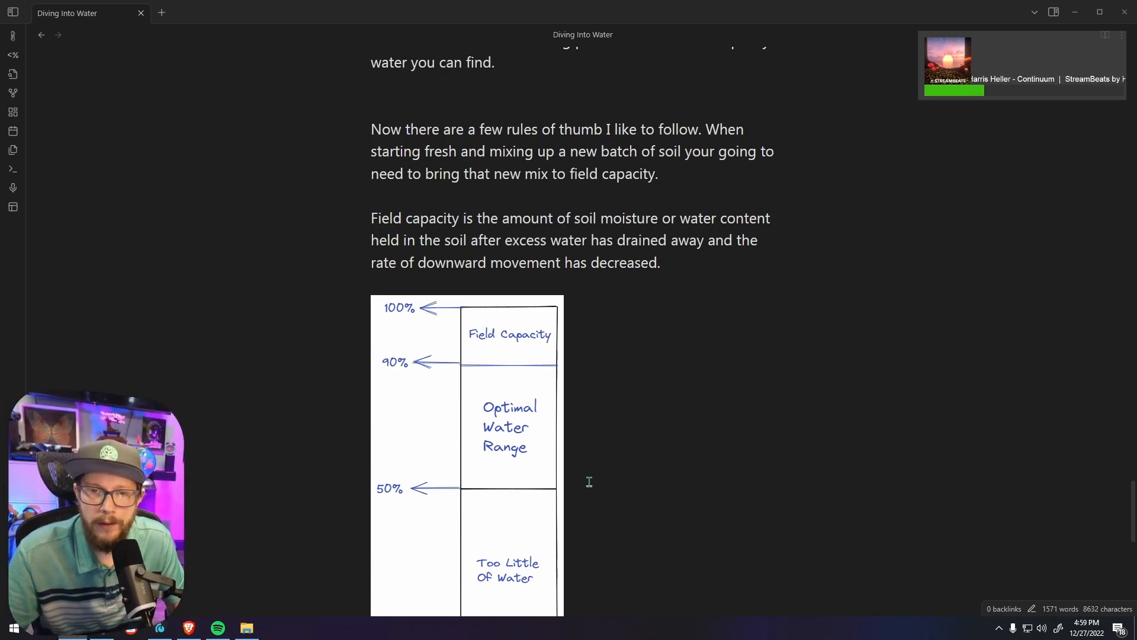
scroll(down, 3)
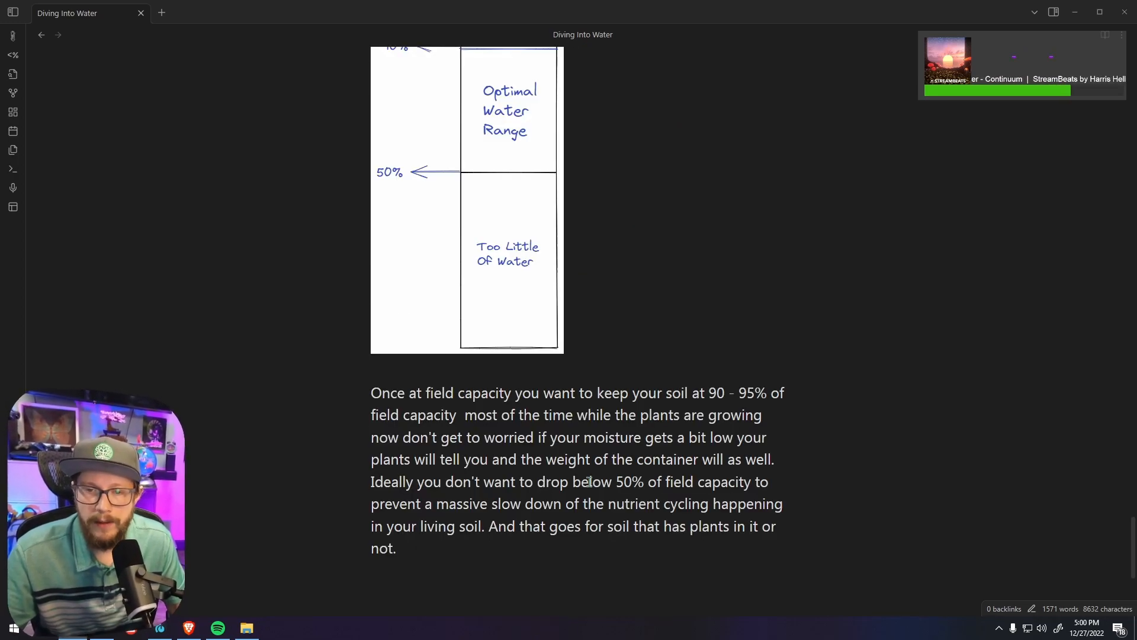